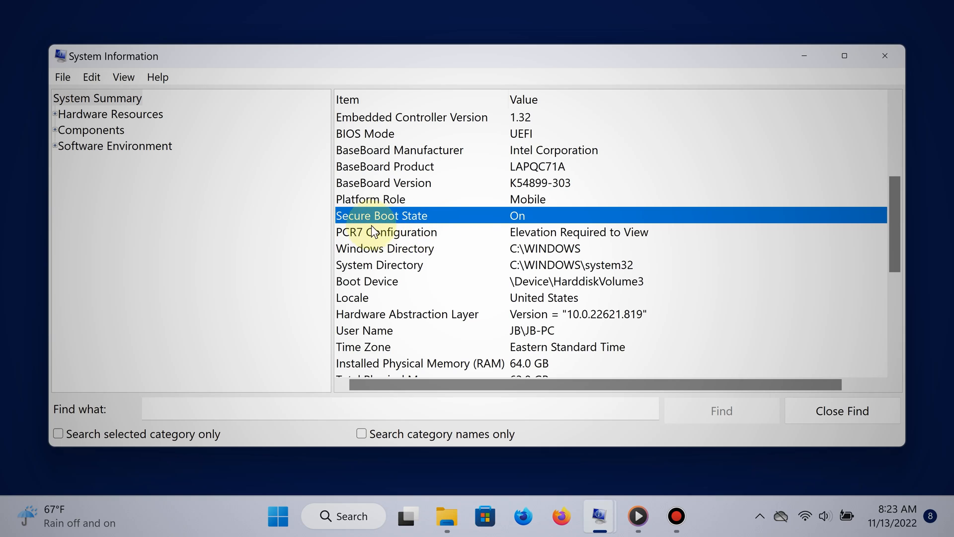
{"action": "mouse_move", "coordinate": [470, 227]}
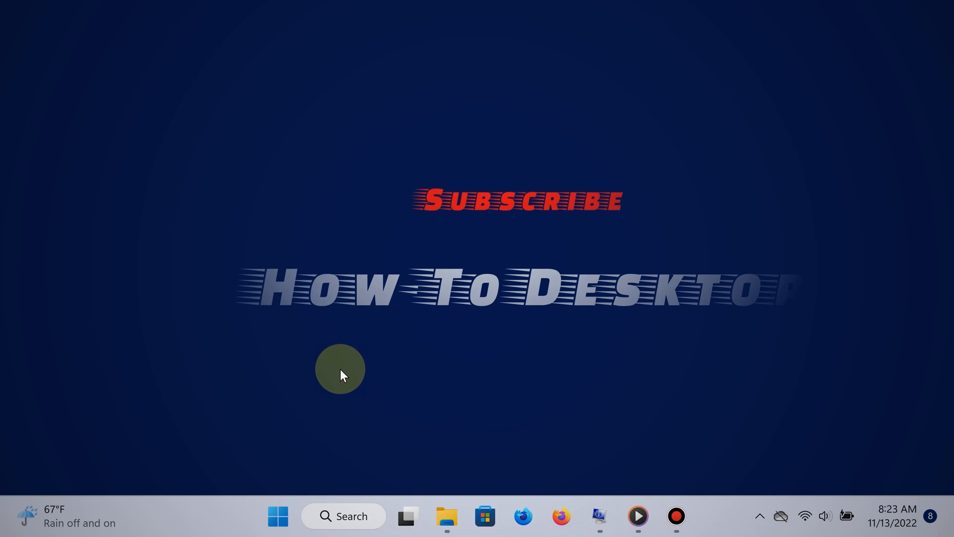
Find Recovery options in Search, restart into advanced startup, and reach UEFI Firmware Settings
{"action": "left_click", "coordinate": [343, 515]}
{"action": "type", "text": "recovery options"}
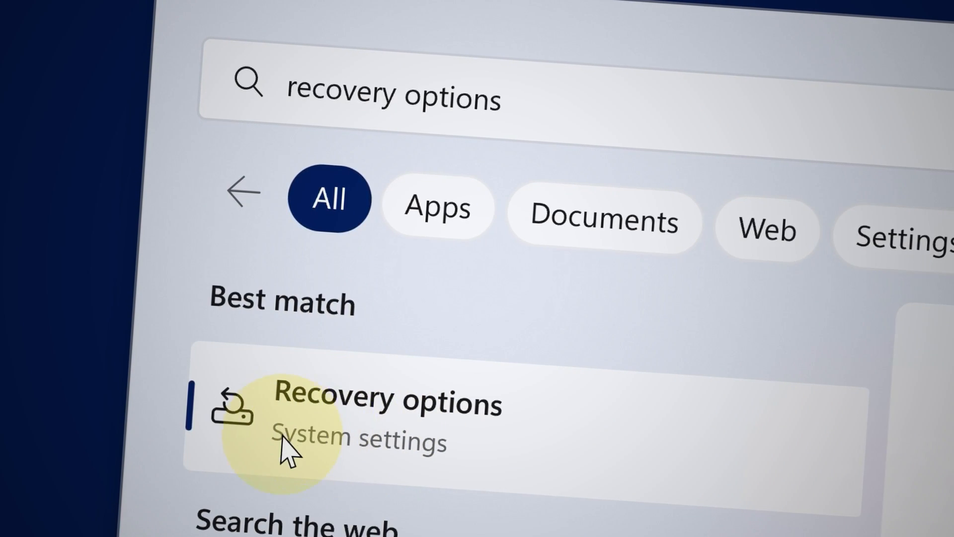
{"action": "left_click", "coordinate": [386, 404]}
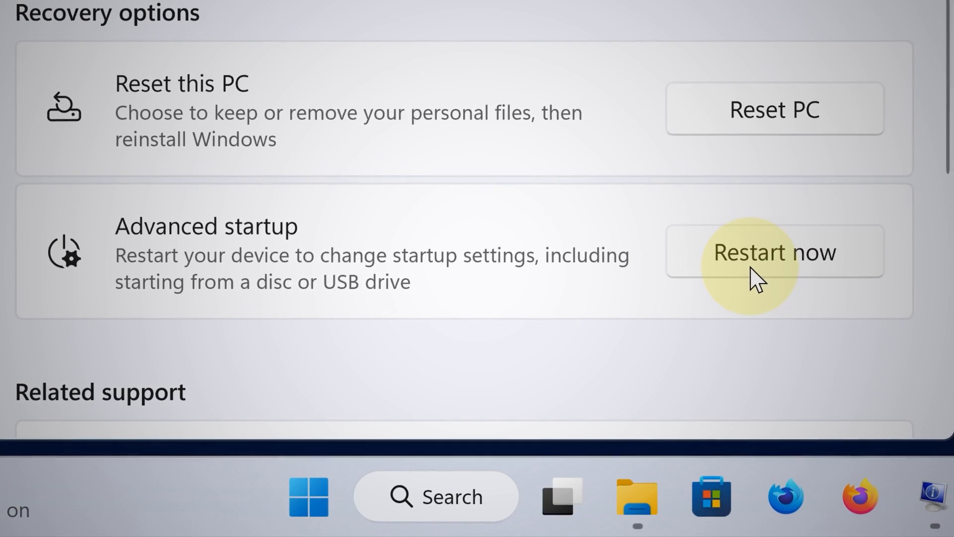
{"action": "left_click", "coordinate": [773, 252]}
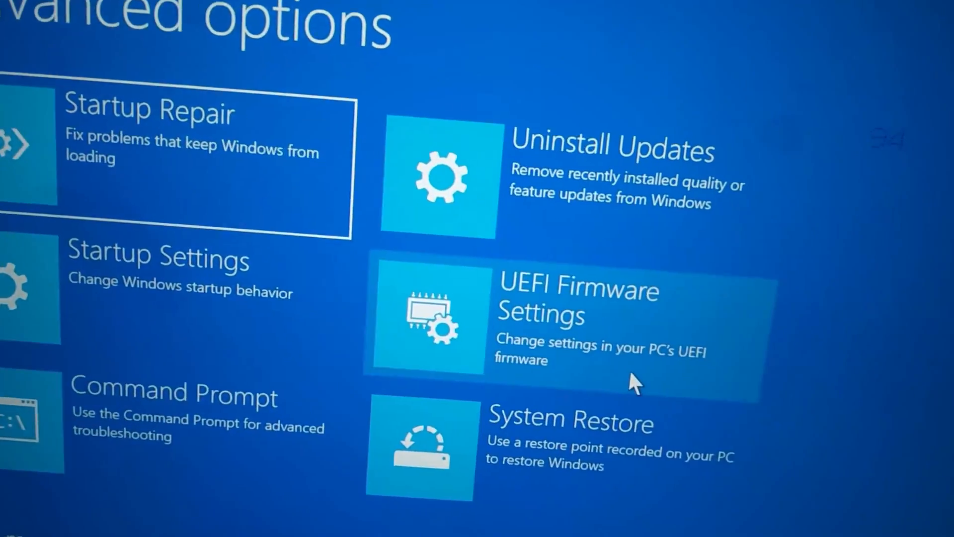
{"action": "left_click", "coordinate": [572, 316]}
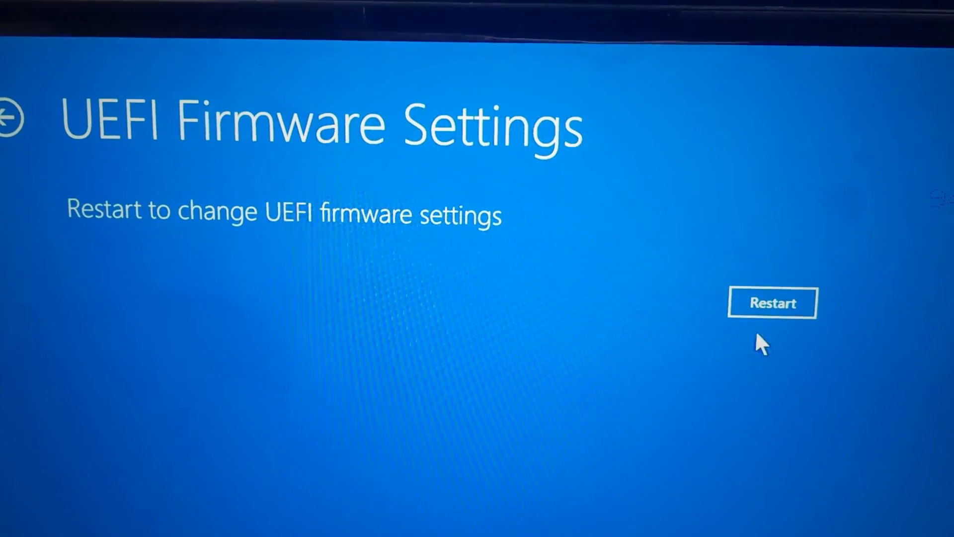
Confirm the restart into the laptop's UEFI firmware setup
{"action": "left_click", "coordinate": [772, 303]}
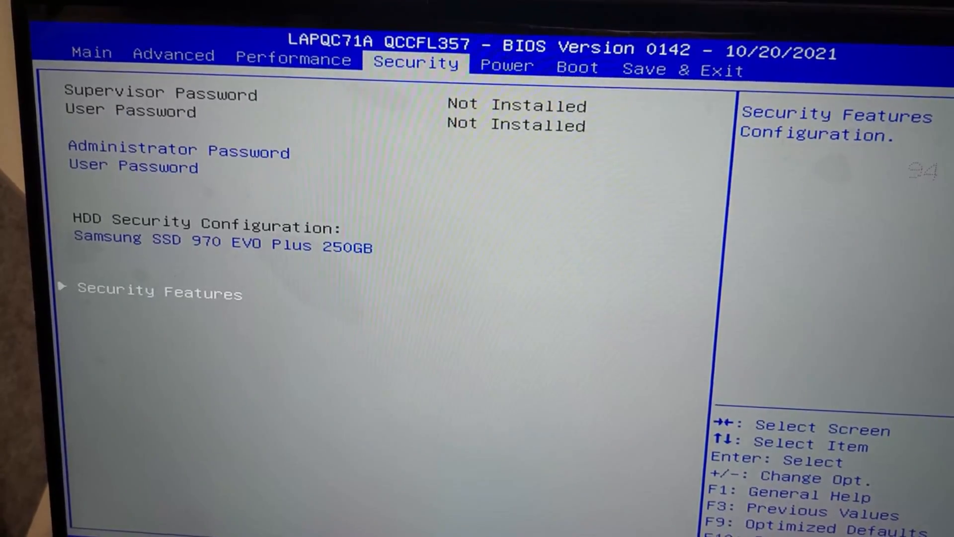
Move to the Boot tab and open the Secure Boot submenu to set it Enabled
{"action": "key", "text": "right"}
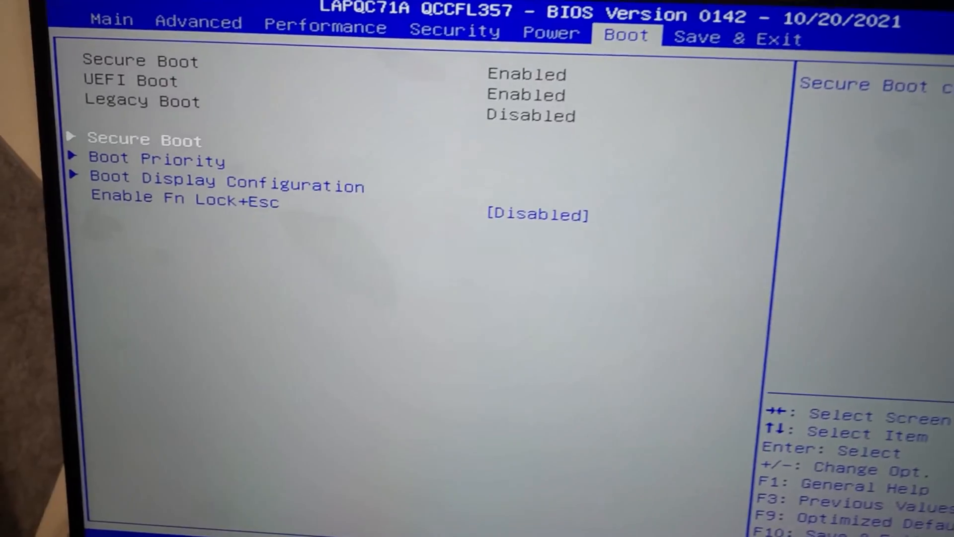
{"action": "key", "text": "Return"}
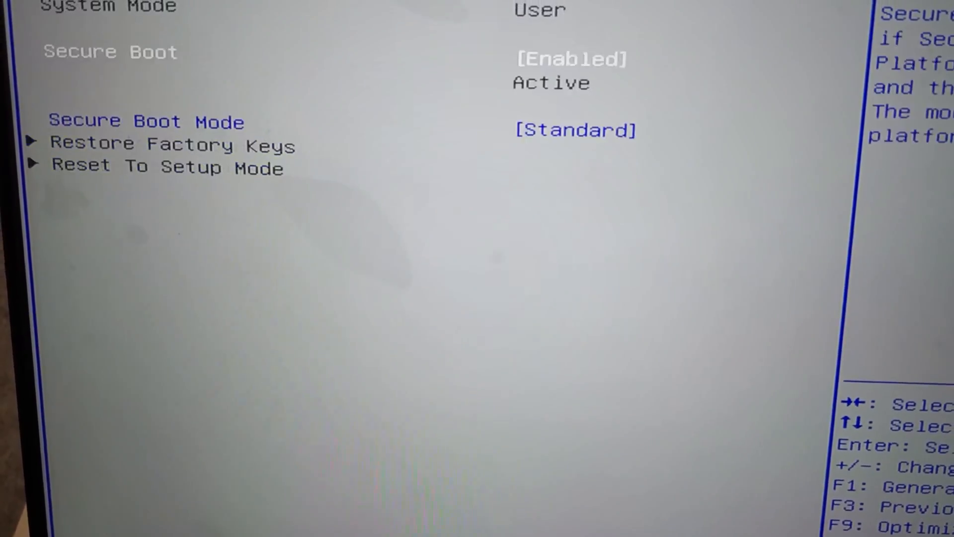